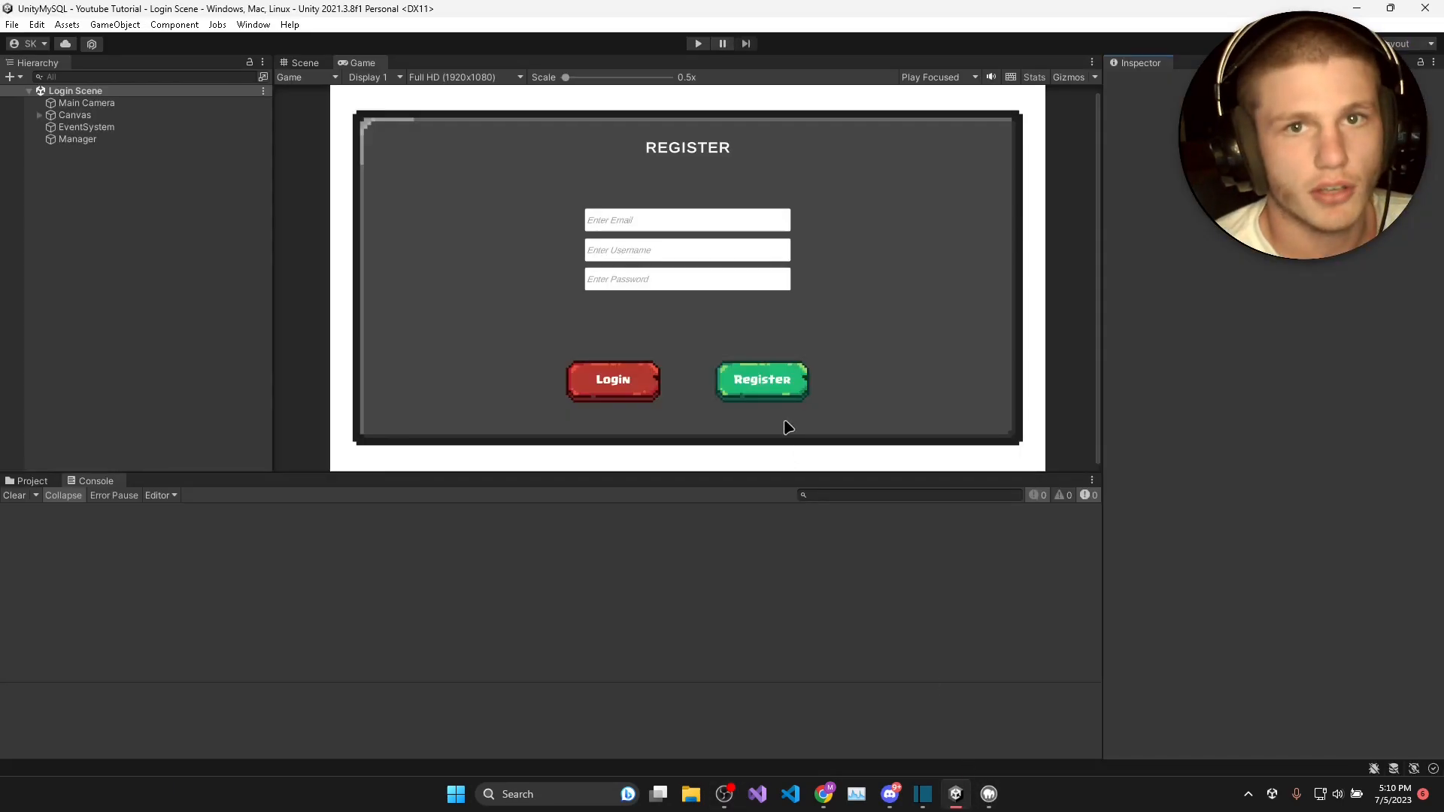
# Step: Show the MAMP server window, then view the Login Scene canvas layout in the Scene view
pyautogui.click(988, 795)
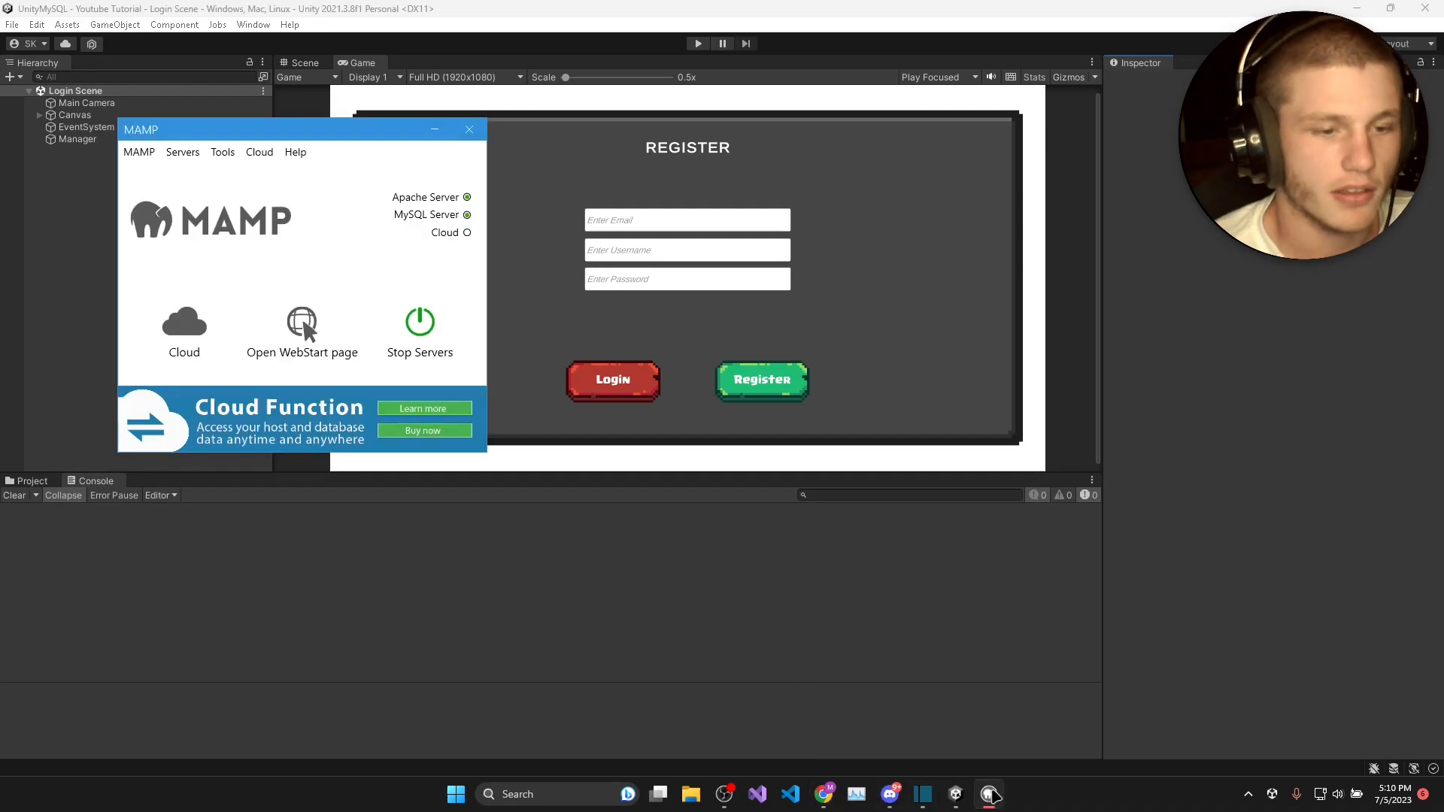
pyautogui.moveTo(831, 703)
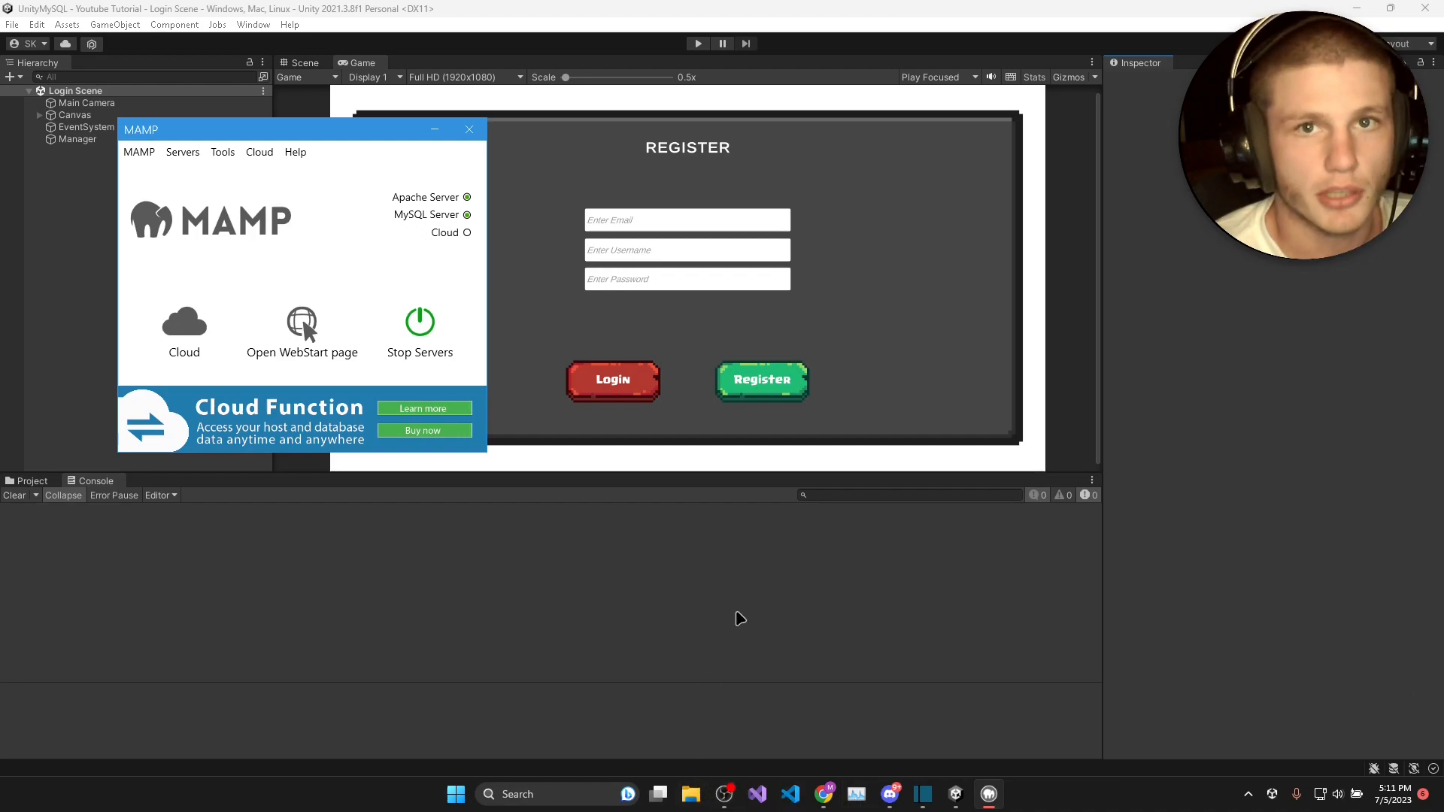
pyautogui.moveTo(757, 609)
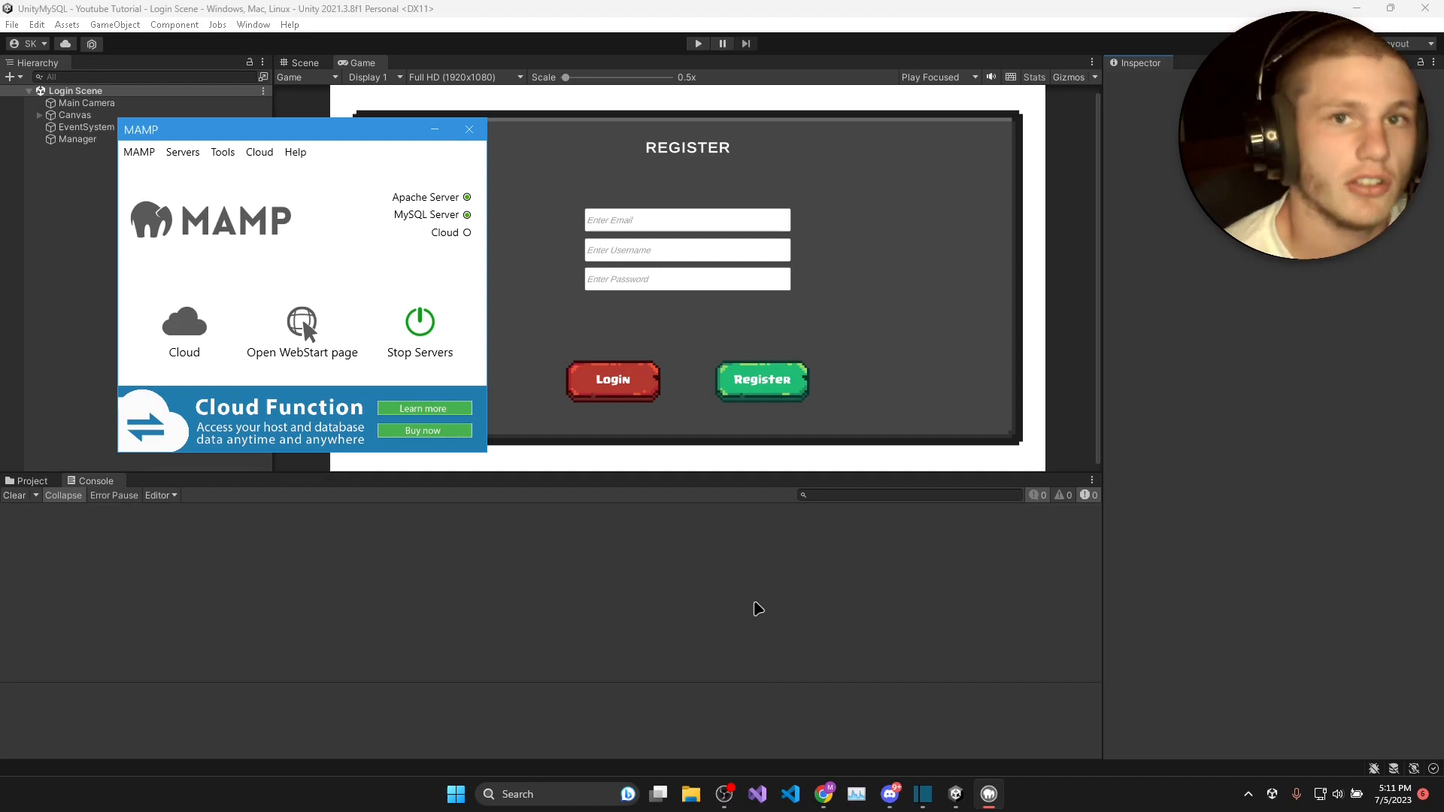
pyautogui.moveTo(474, 93)
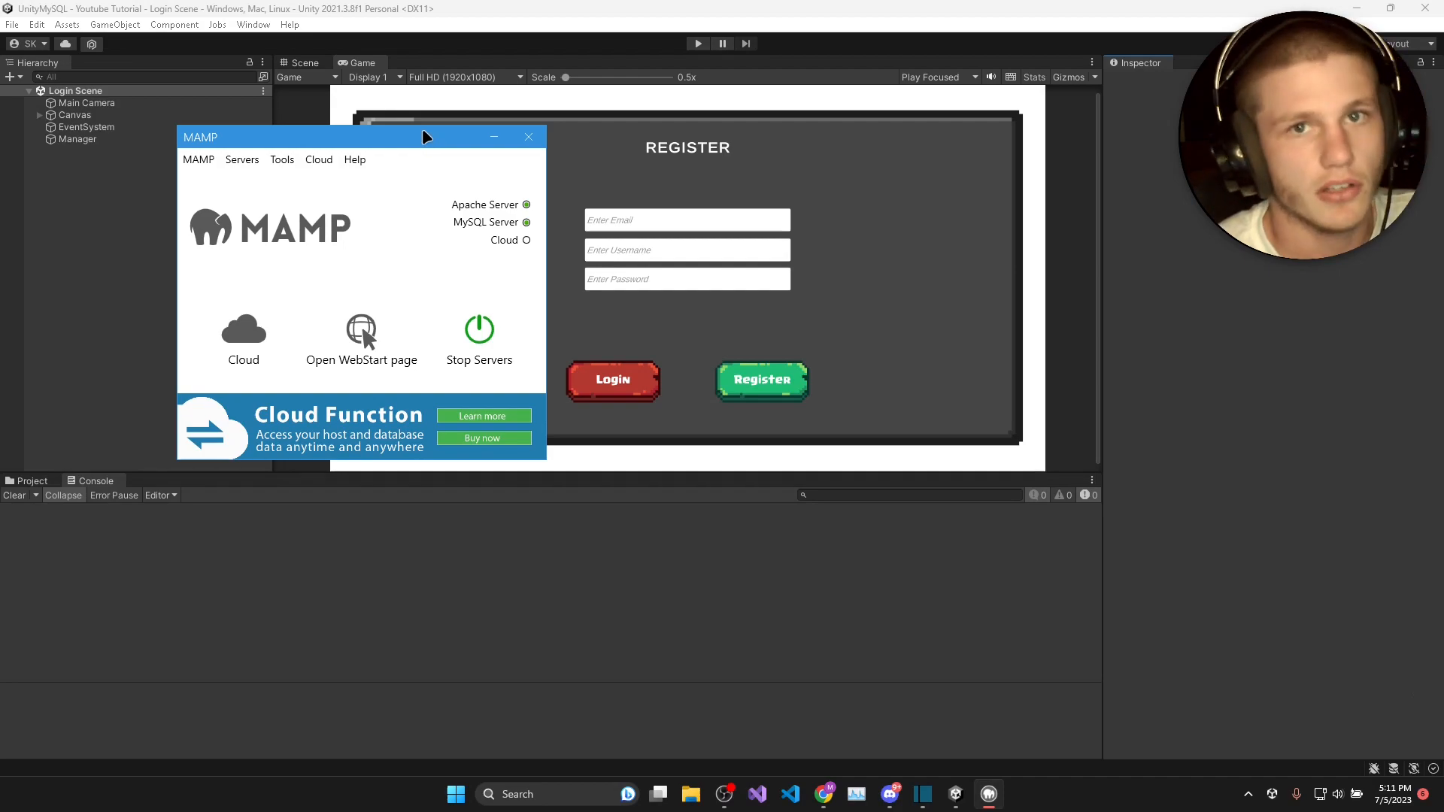
pyautogui.moveTo(493, 137)
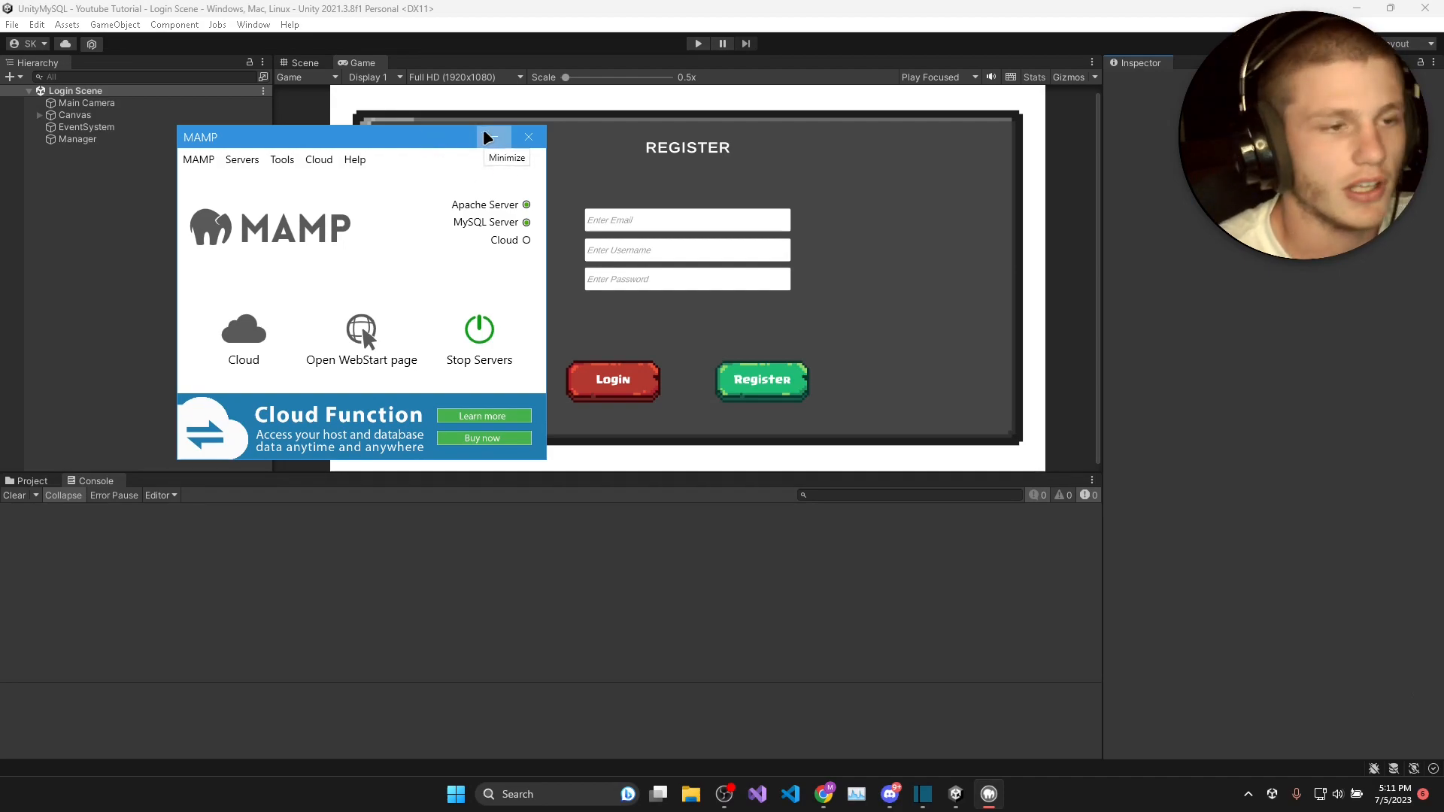
pyautogui.click(493, 137)
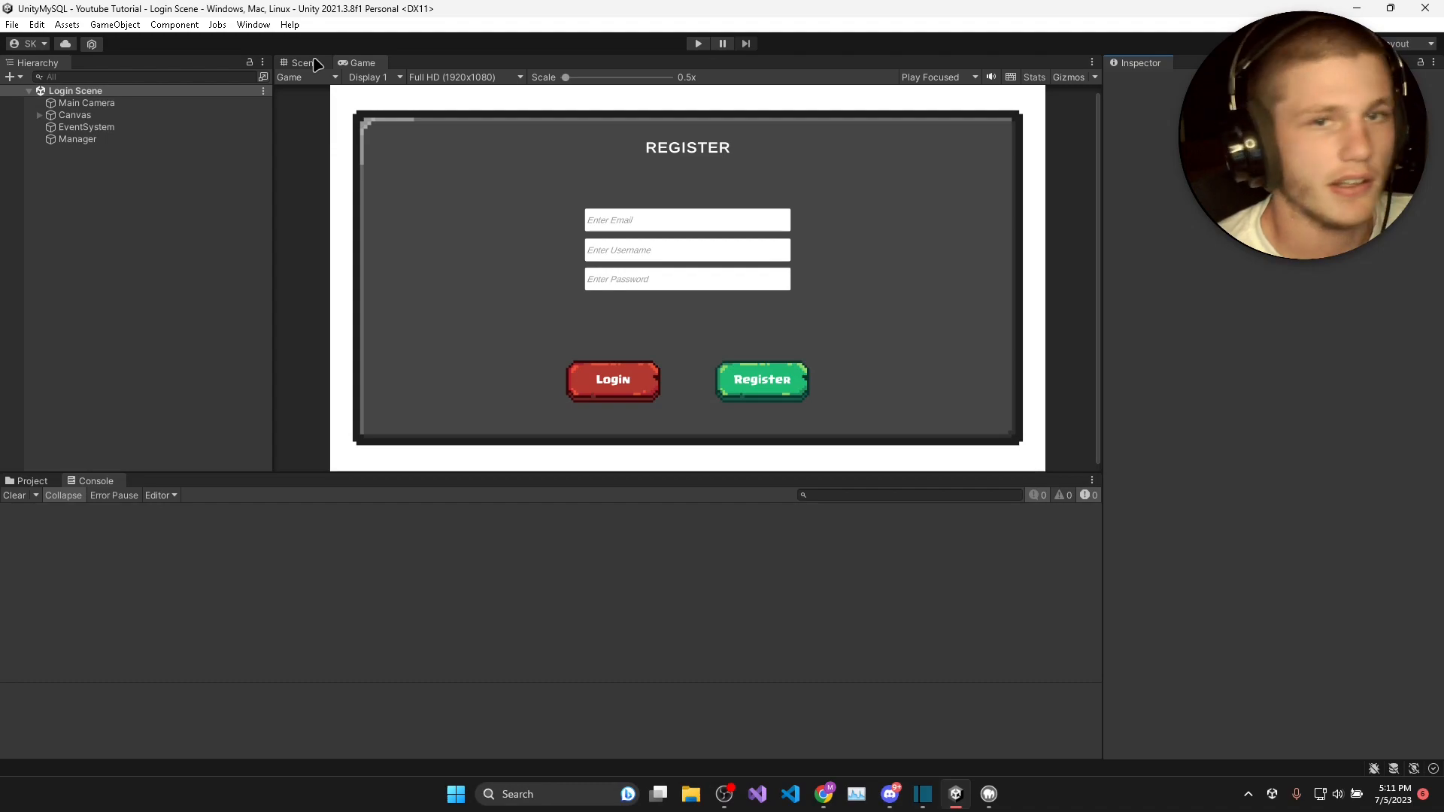
pyautogui.click(305, 63)
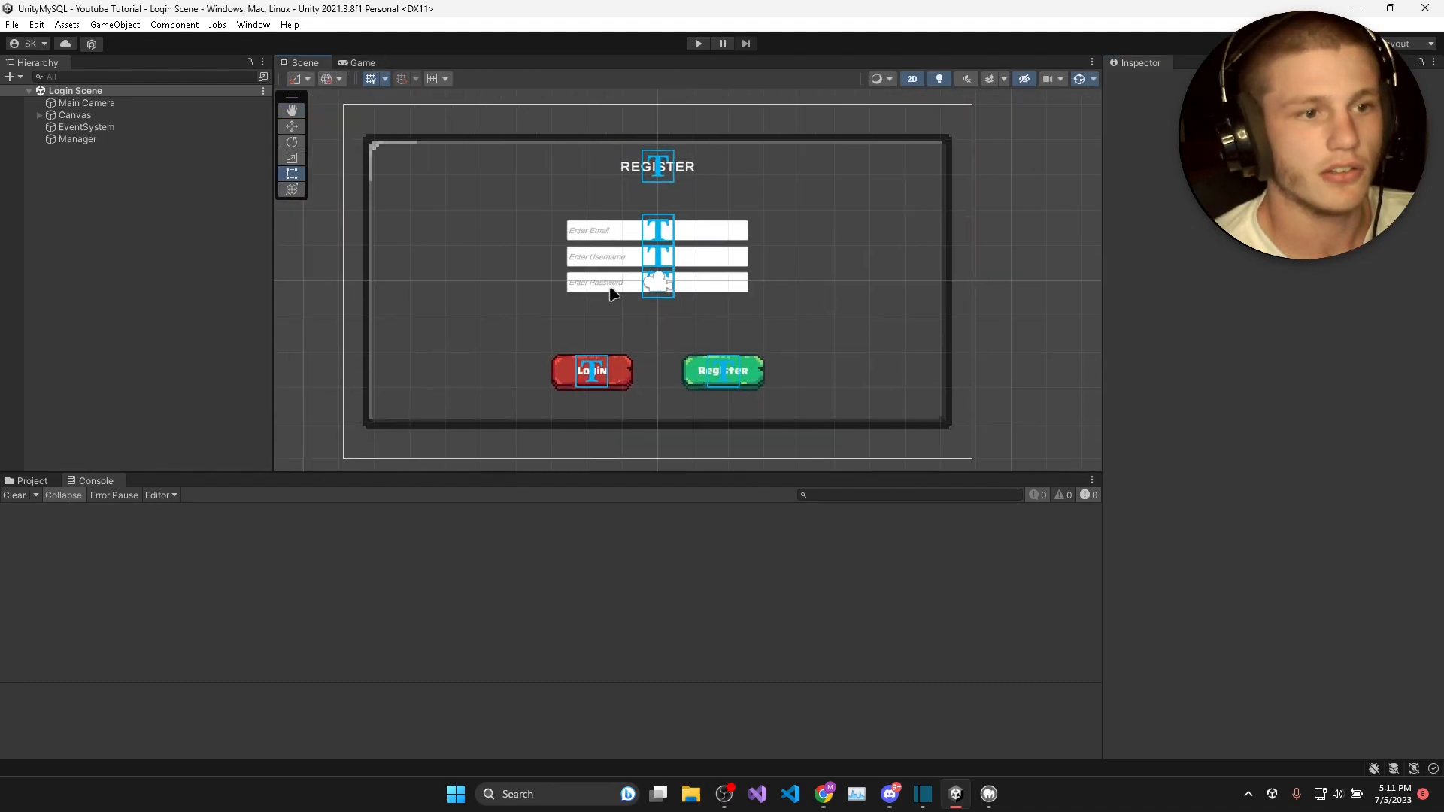
pyautogui.click(697, 44)
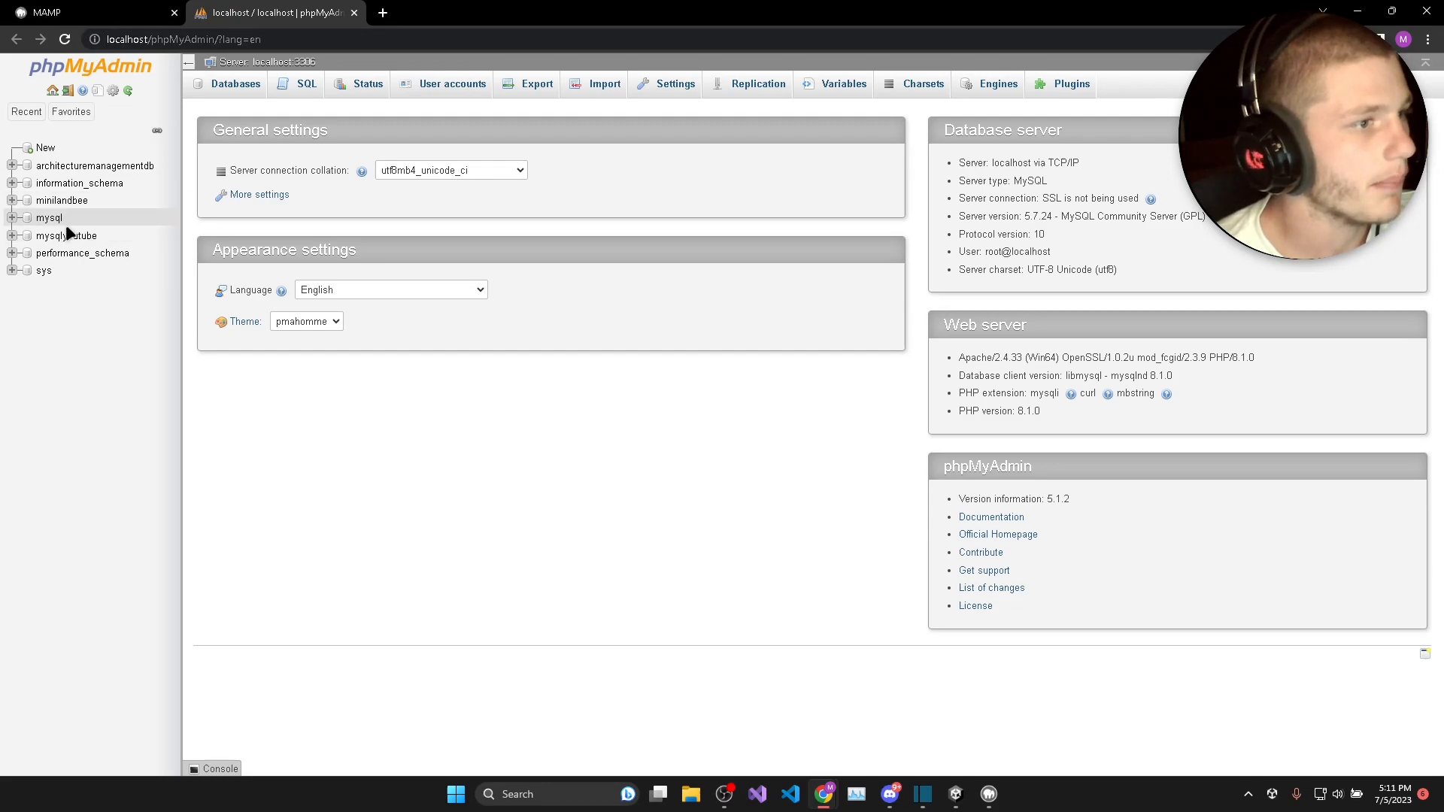
# Step: Browse the users table of the mysqlyoutube database with its three existing accounts
pyautogui.click(66, 235)
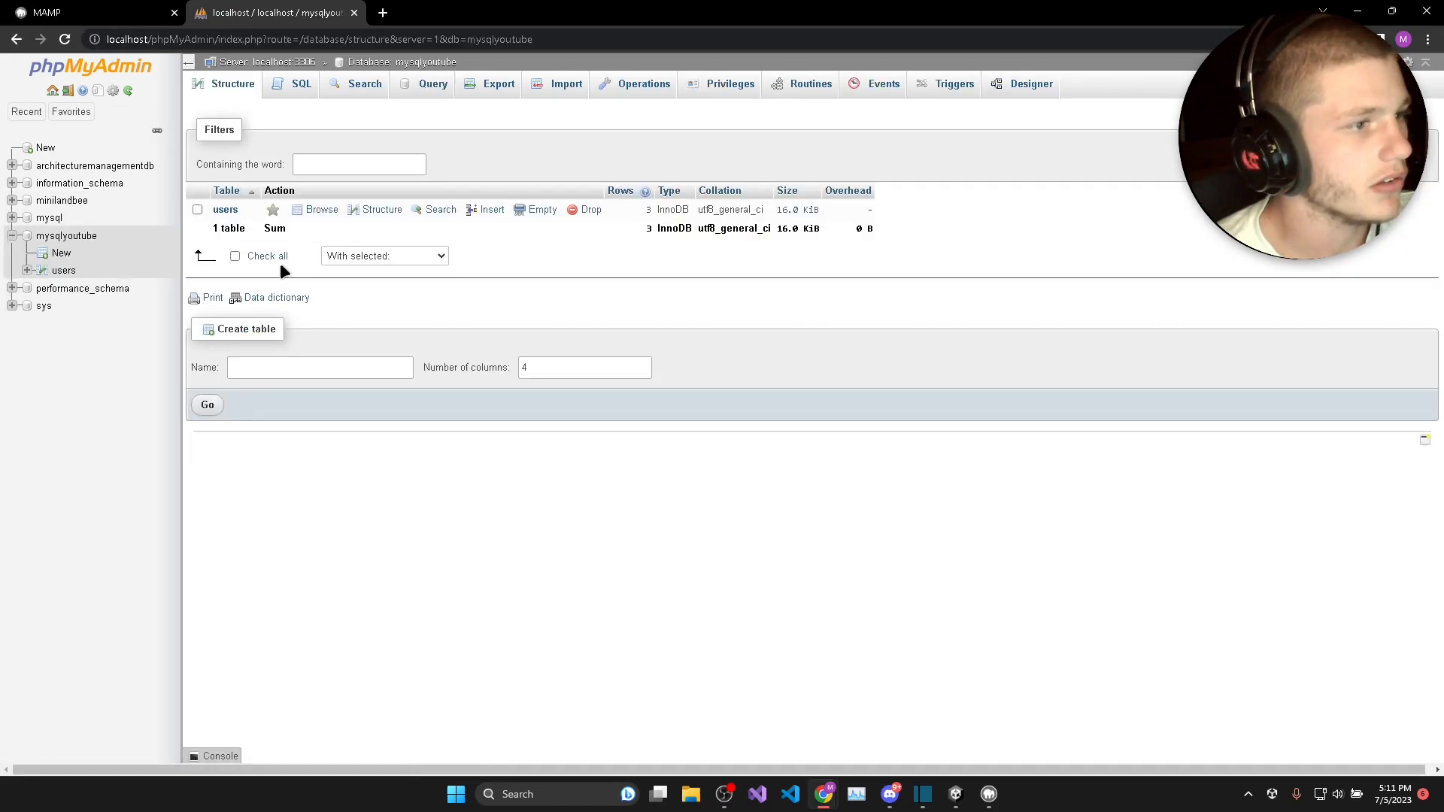
pyautogui.moveTo(226, 209)
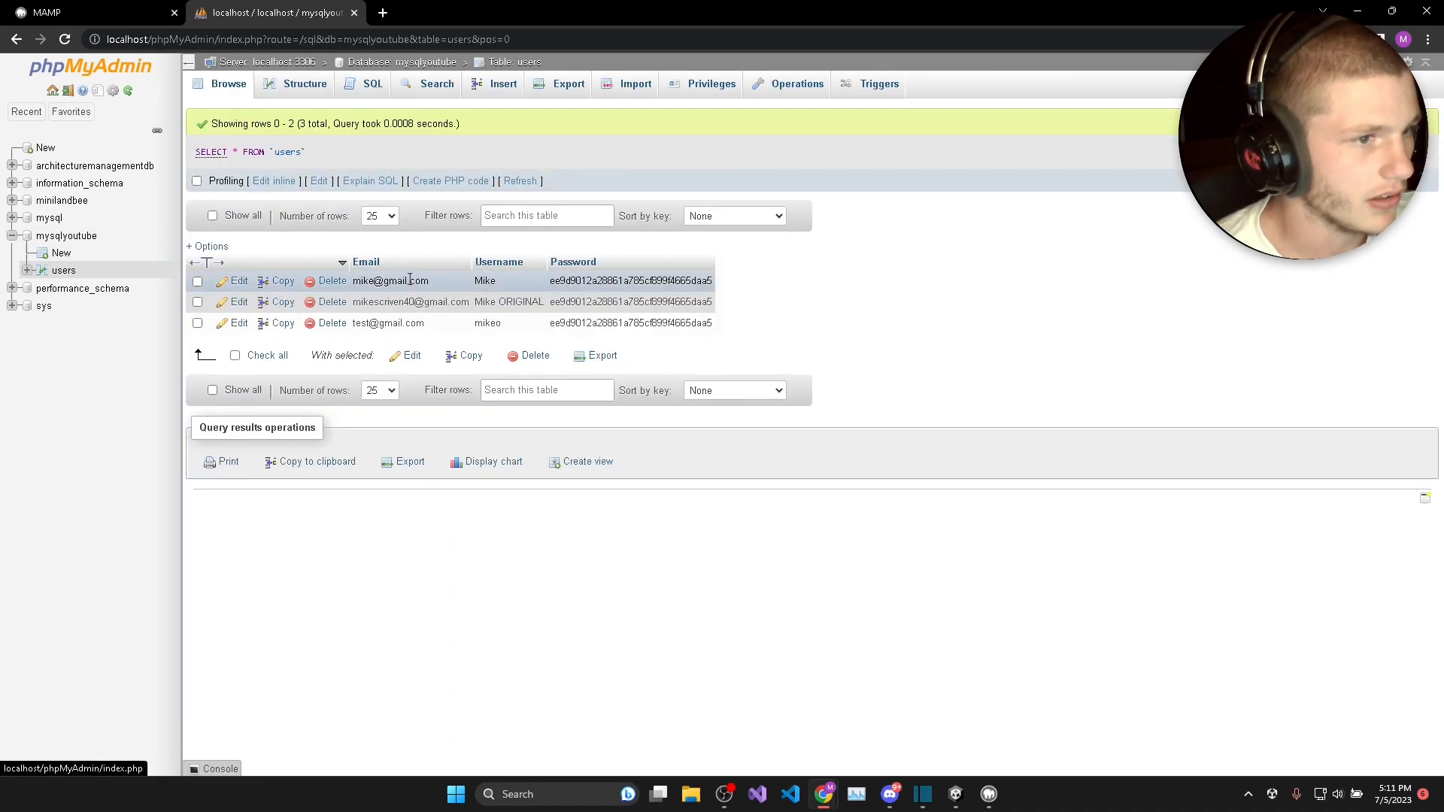
pyautogui.moveTo(495, 282)
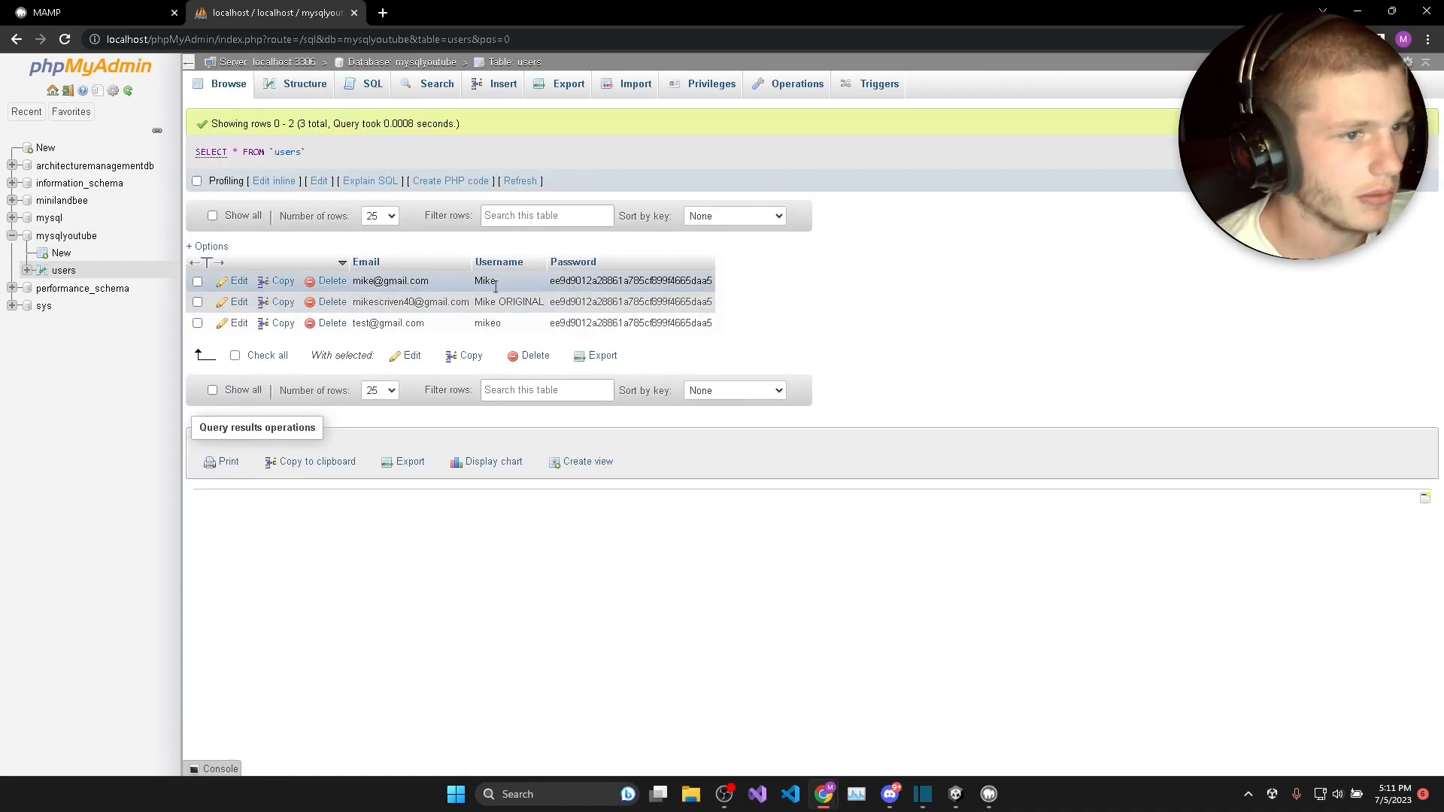
pyautogui.rightClick(607, 290)
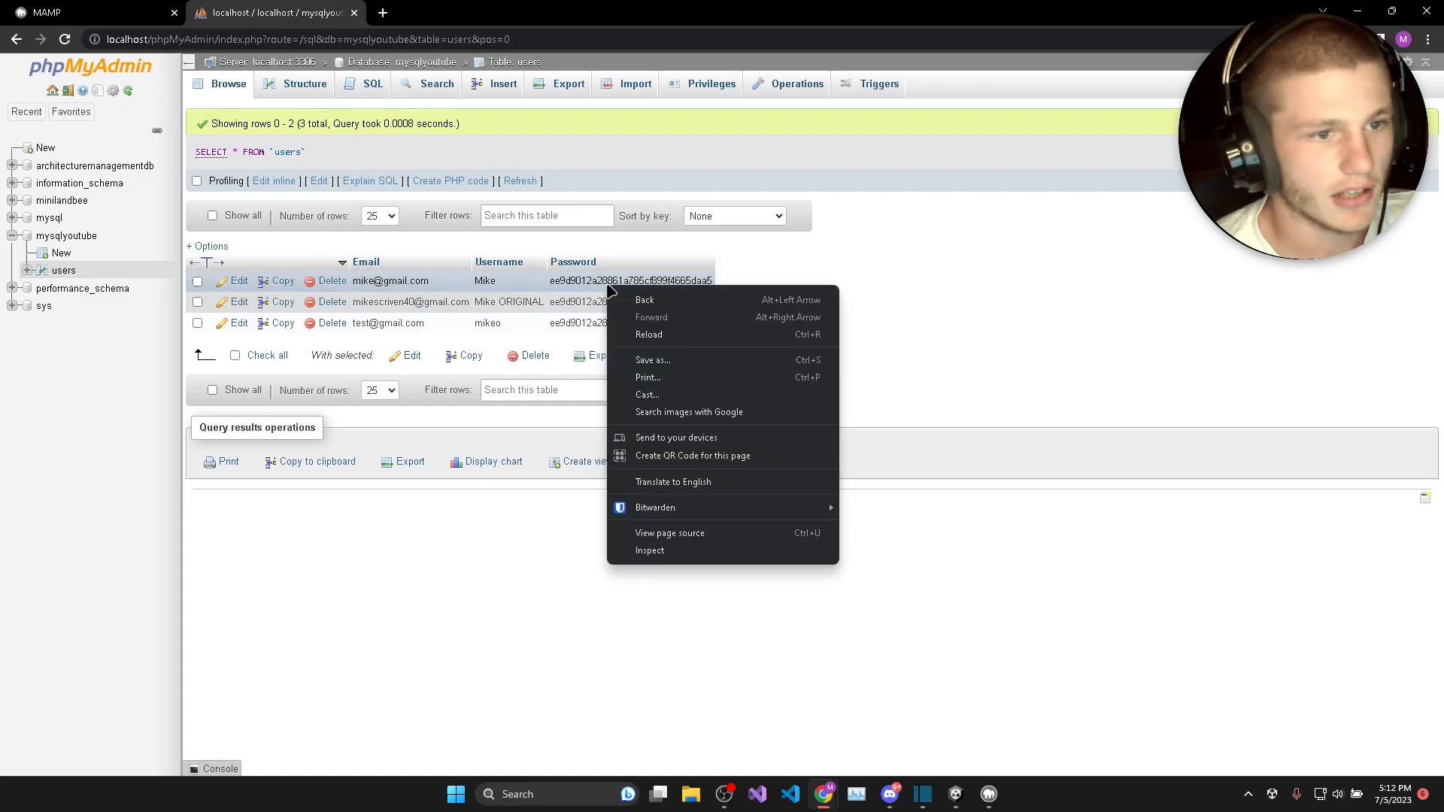
pyautogui.click(629, 301)
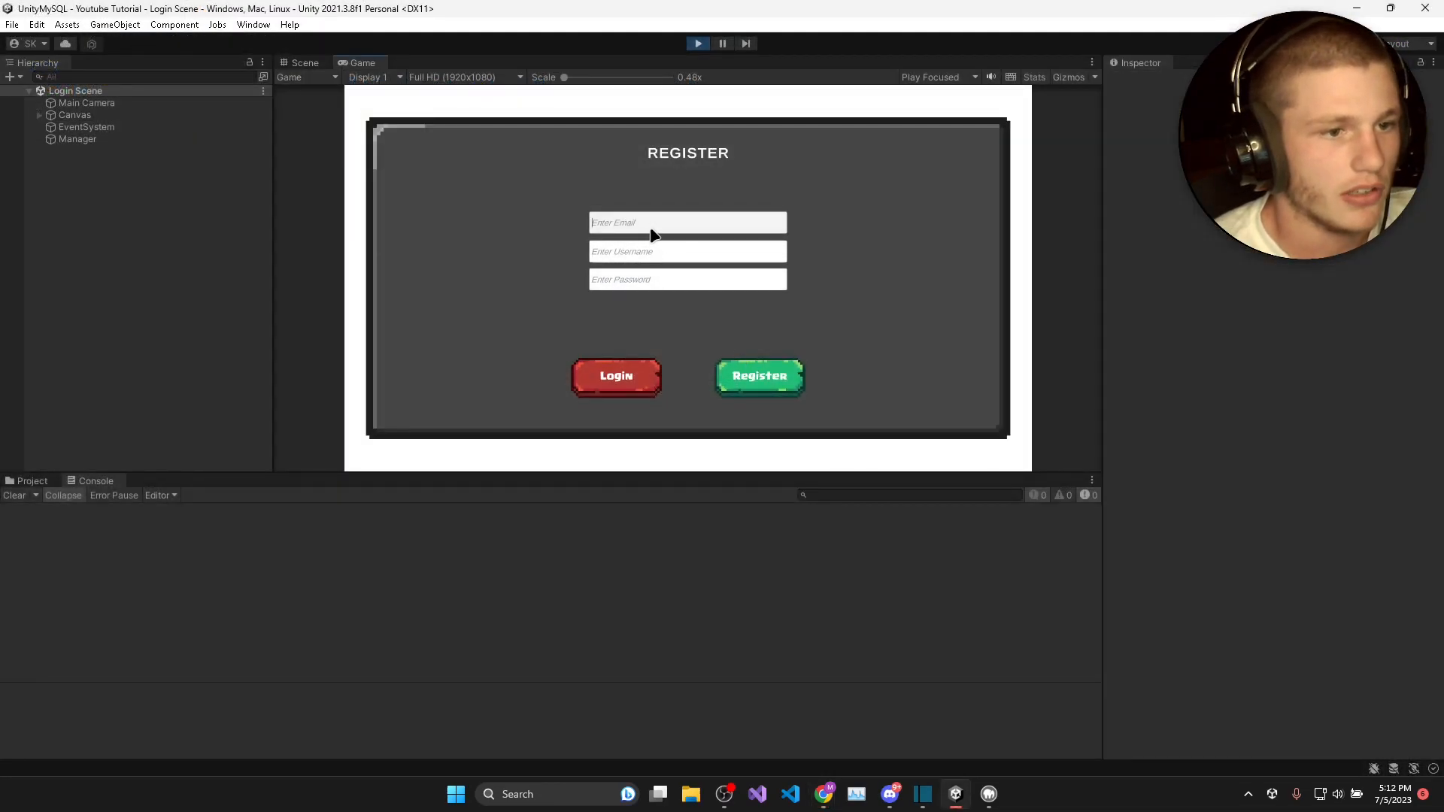
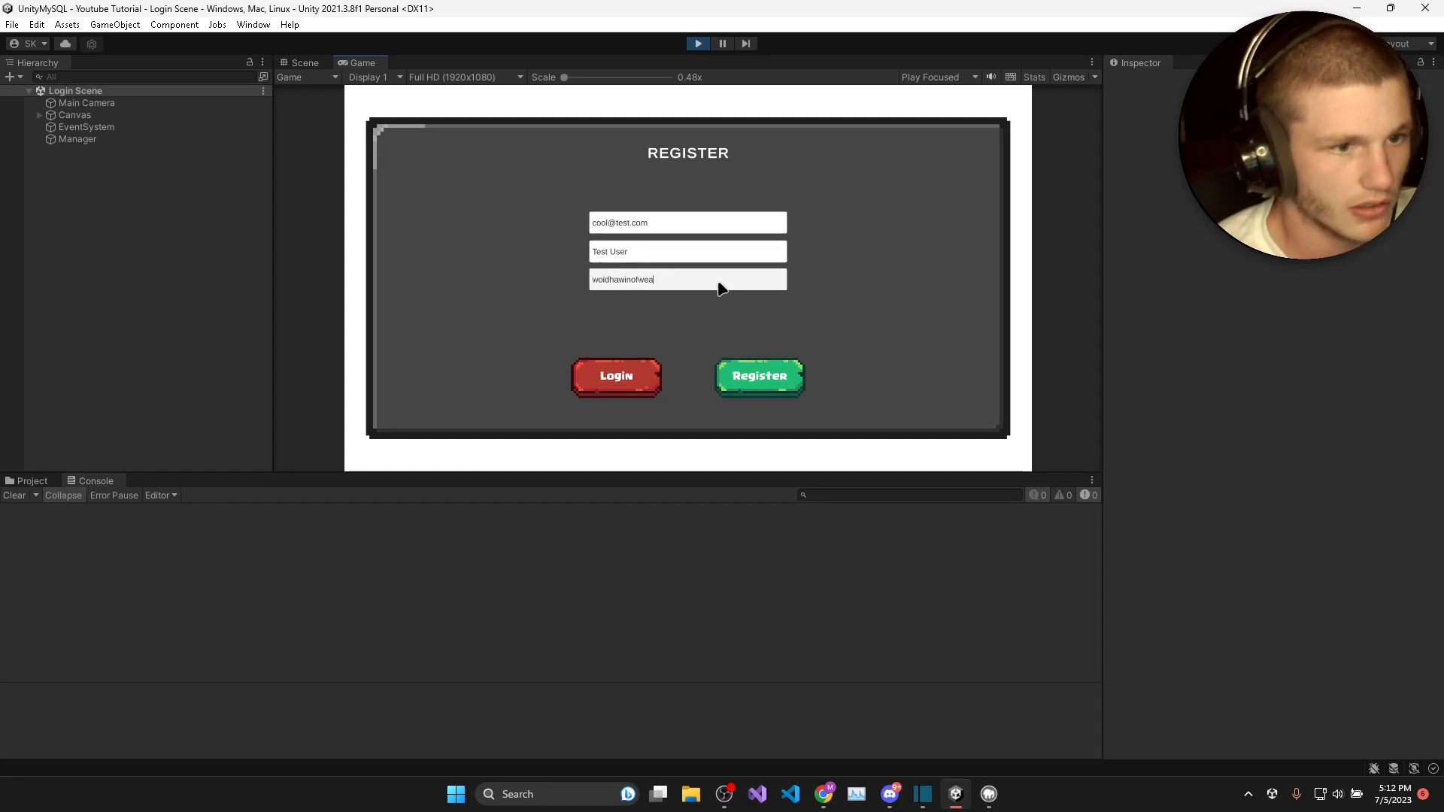
pyautogui.click(758, 377)
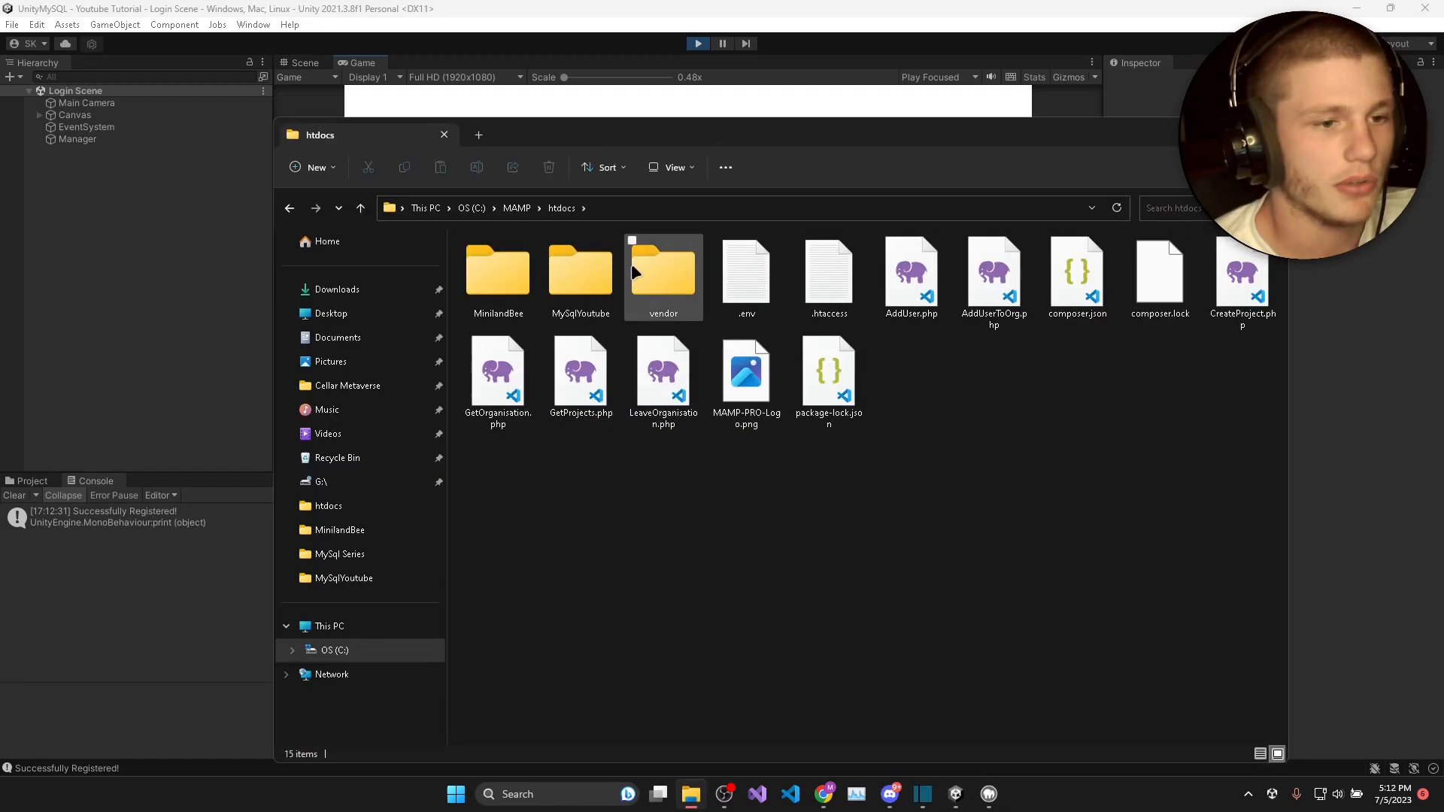
# Step: Show the MySqlYoutube folder in htdocs containing Login.php and RegisterUser.php
pyautogui.doubleClick(581, 272)
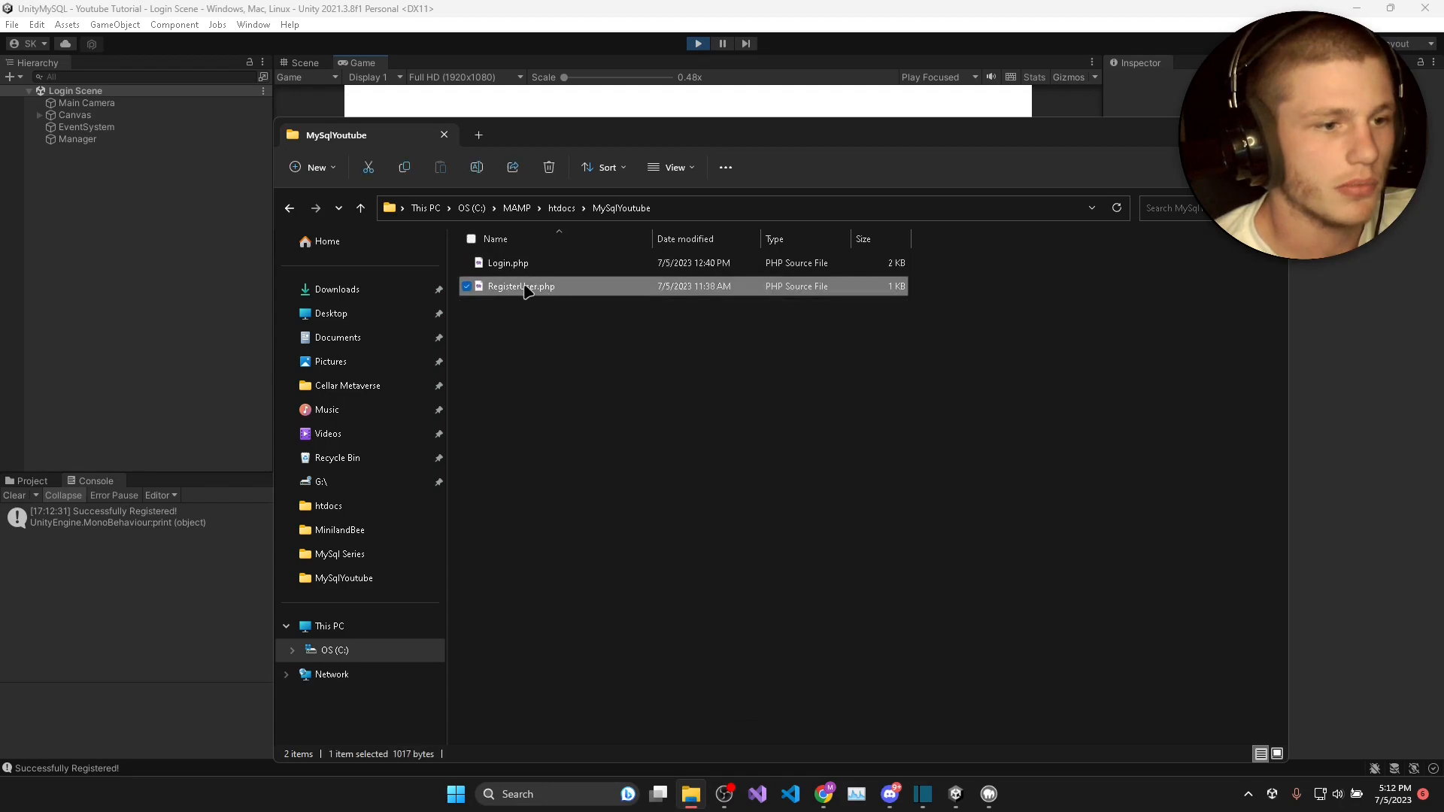
pyautogui.moveTo(778, 304)
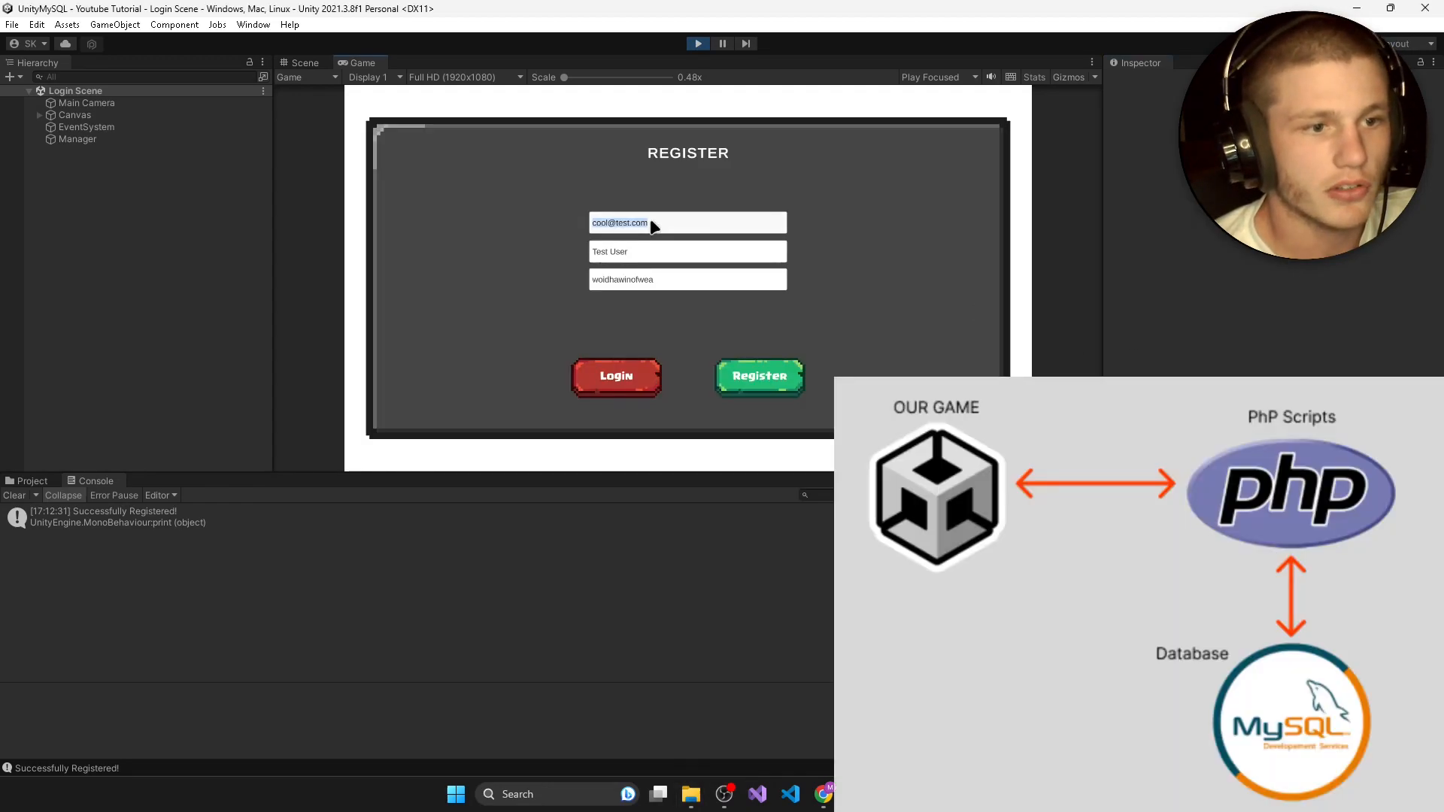
pyautogui.click(688, 280)
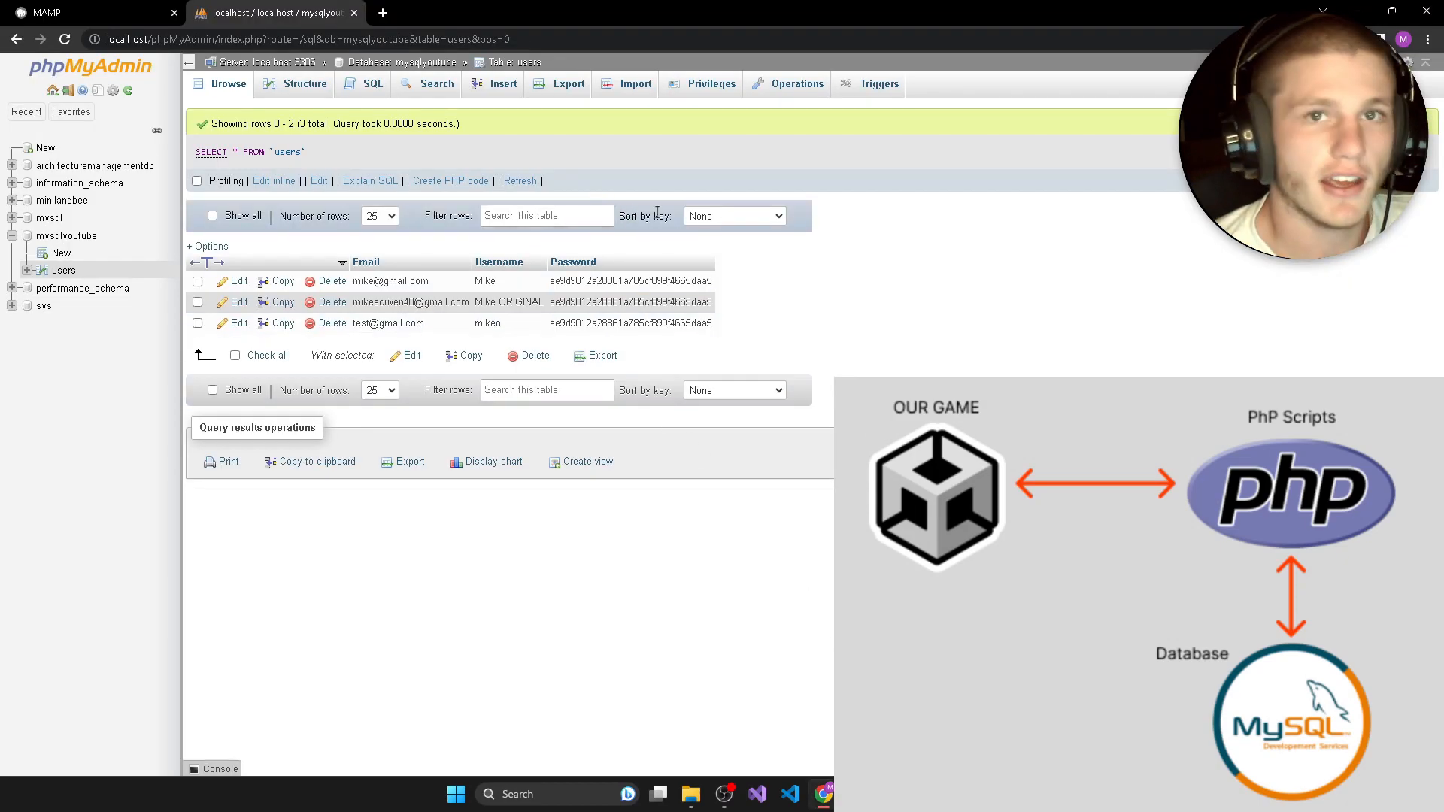
pyautogui.click(63, 270)
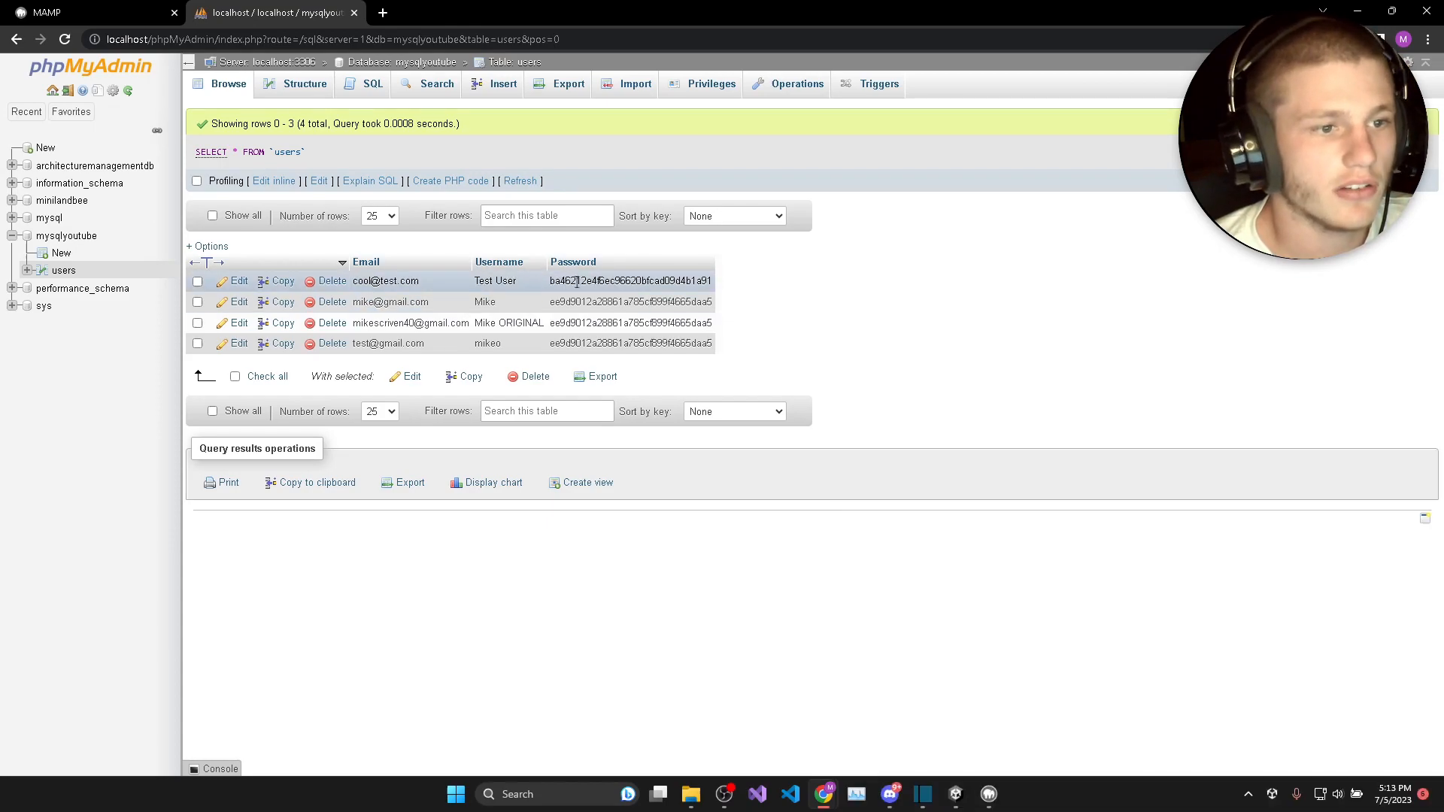
pyautogui.doubleClick(630, 322)
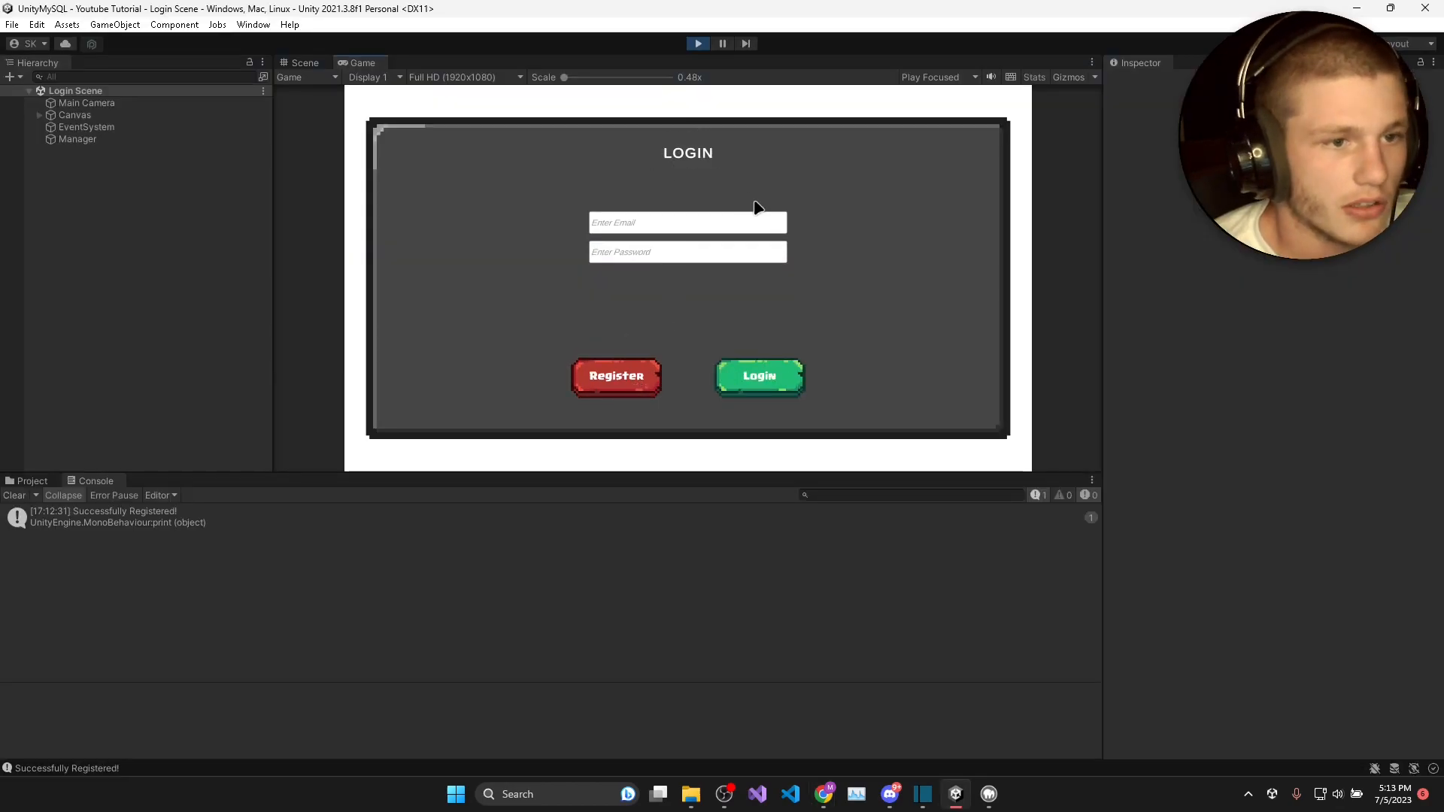
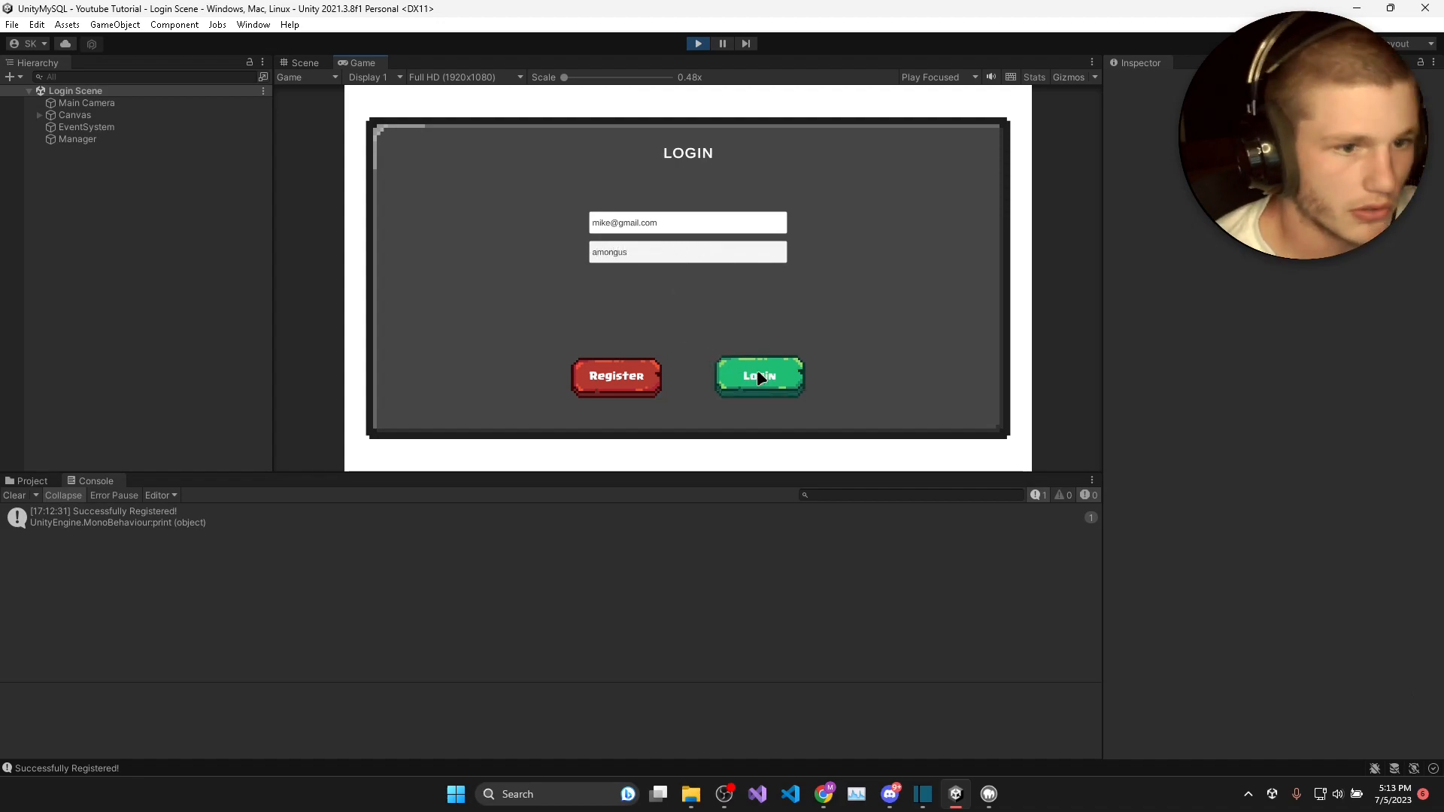
pyautogui.click(758, 377)
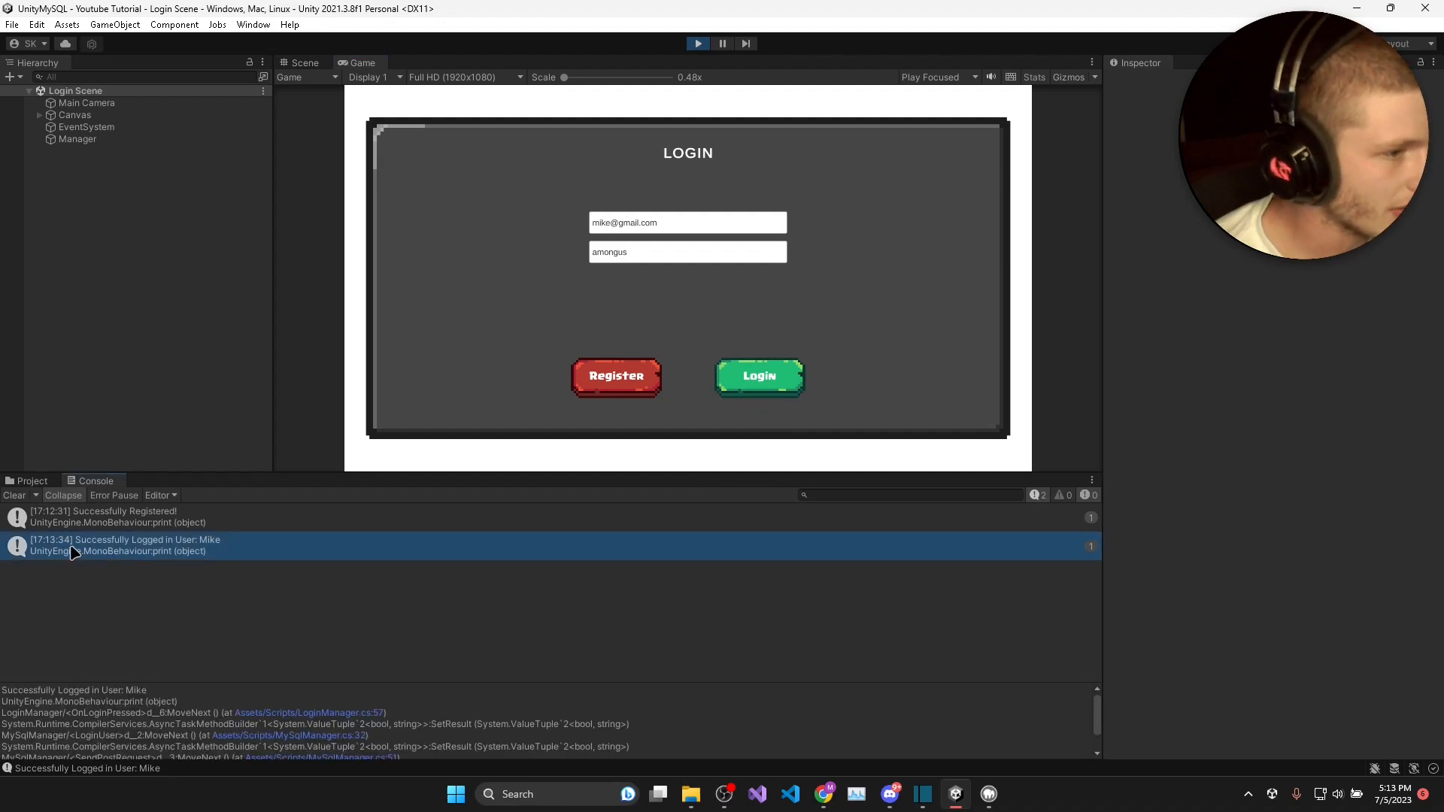
pyautogui.moveTo(820, 329)
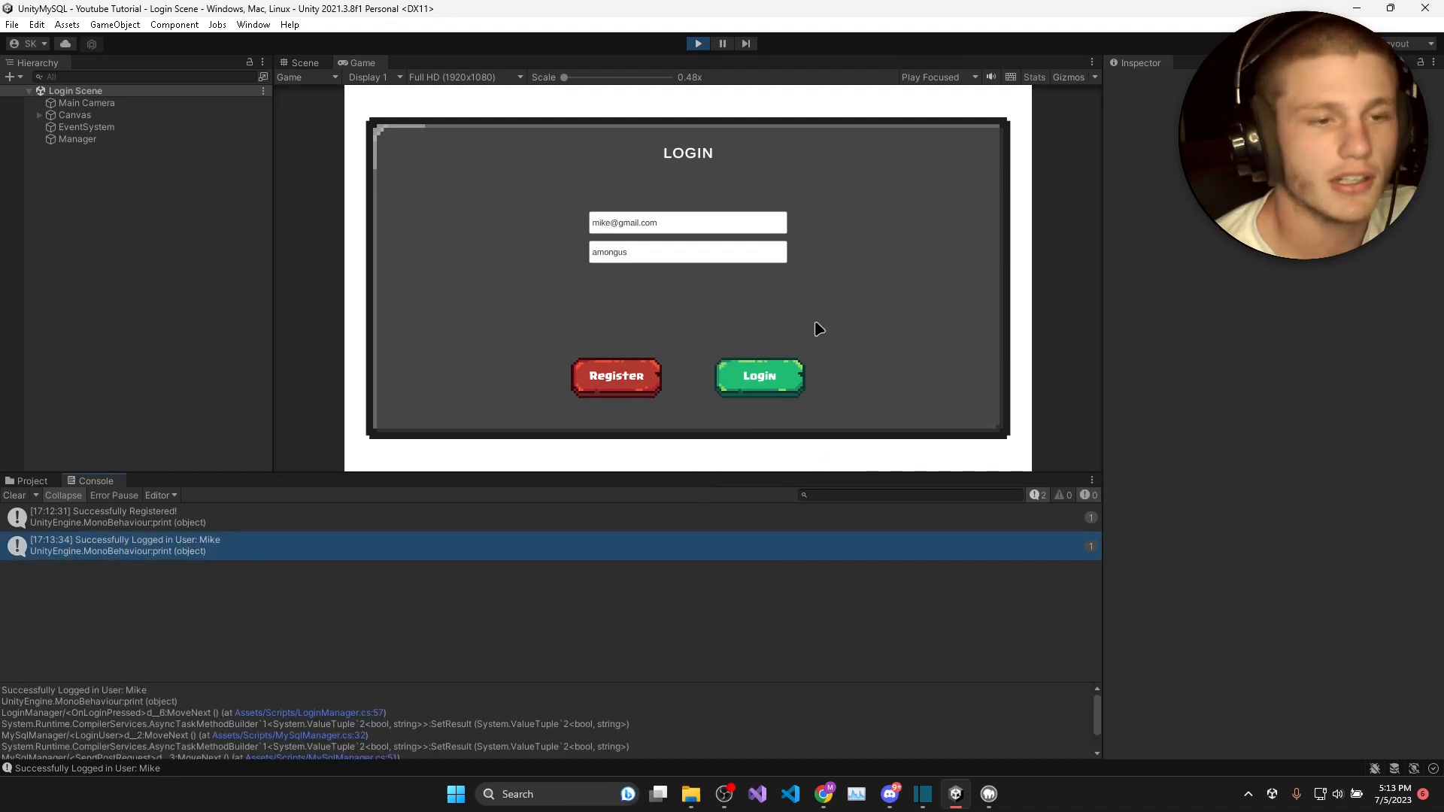